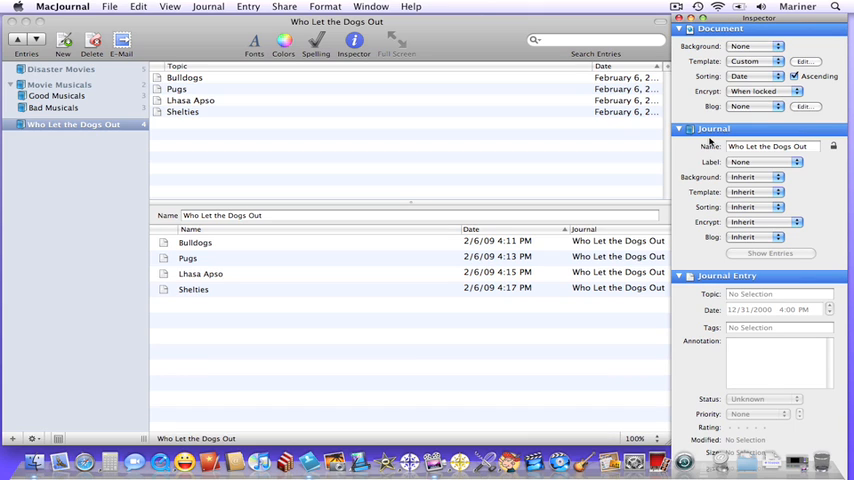
mouse_move(711, 232)
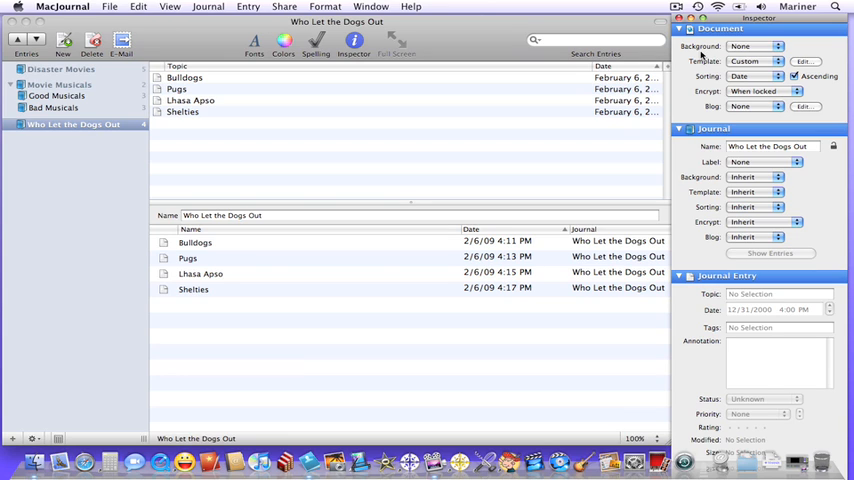
mouse_move(703, 67)
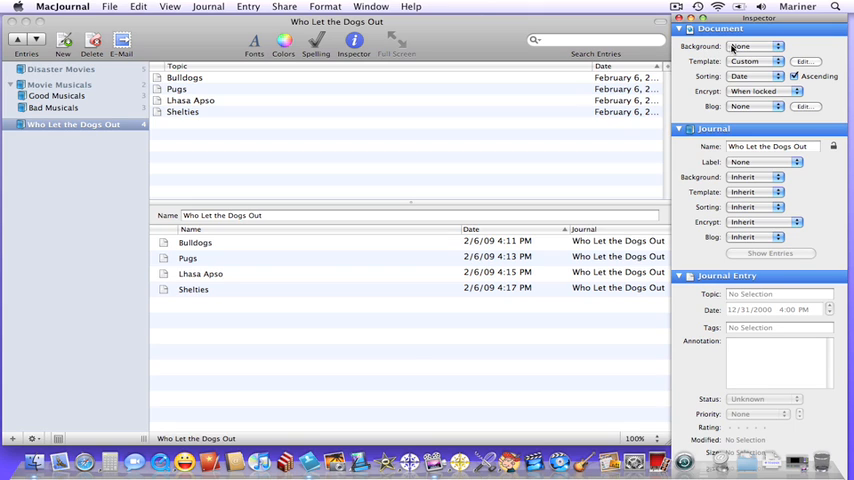
Set the document background to Color and pick a background colour from the colour well.
click(755, 46)
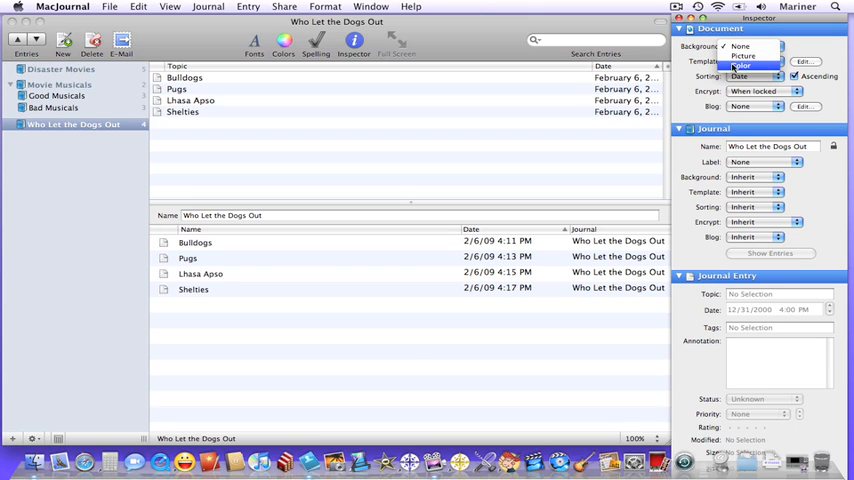
click(743, 65)
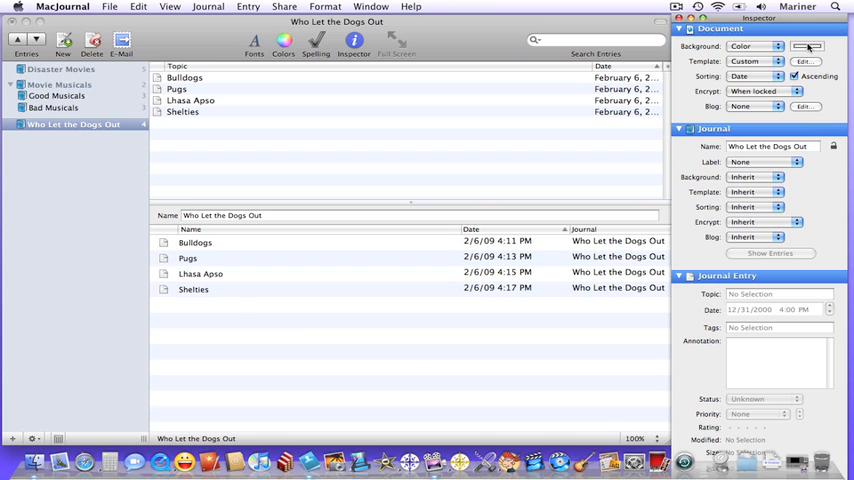
click(807, 46)
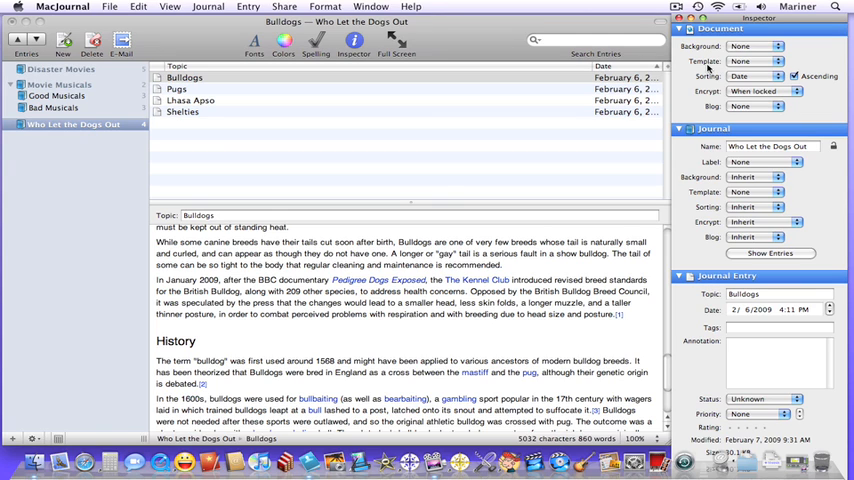
Set the document template to Custom and switch to the Disaster Movies journal.
click(755, 61)
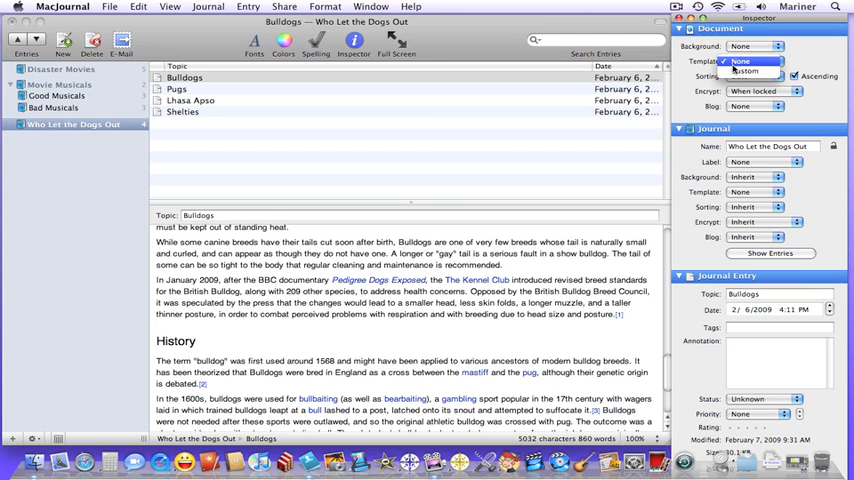
click(745, 71)
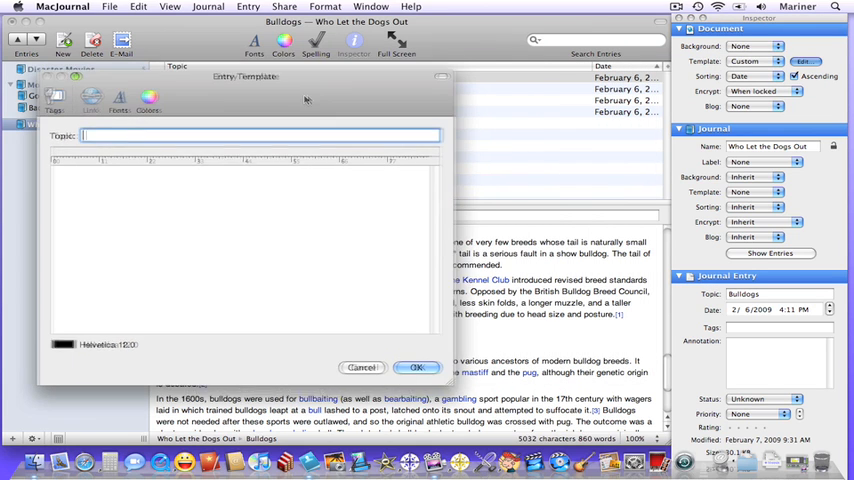
click(91, 99)
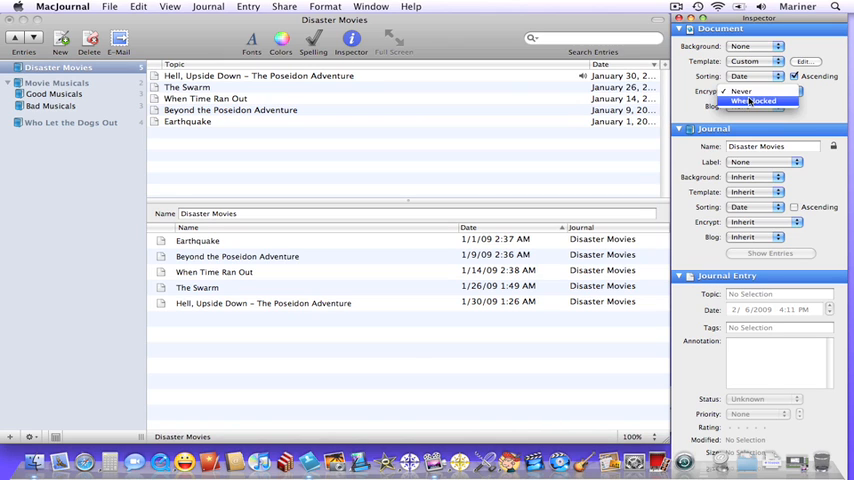
Set the journal's Encrypt option to 'When locked'.
click(752, 100)
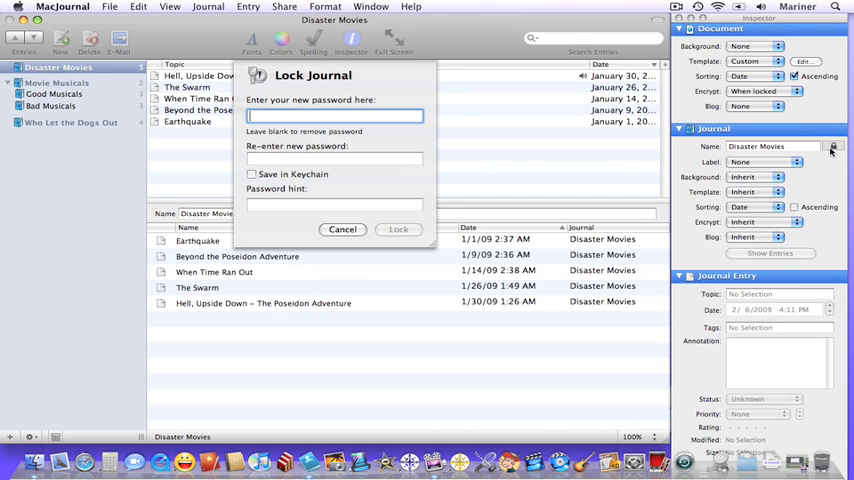
Lock Disaster Movies with a new password and the hint 'old house number'.
text(••••)
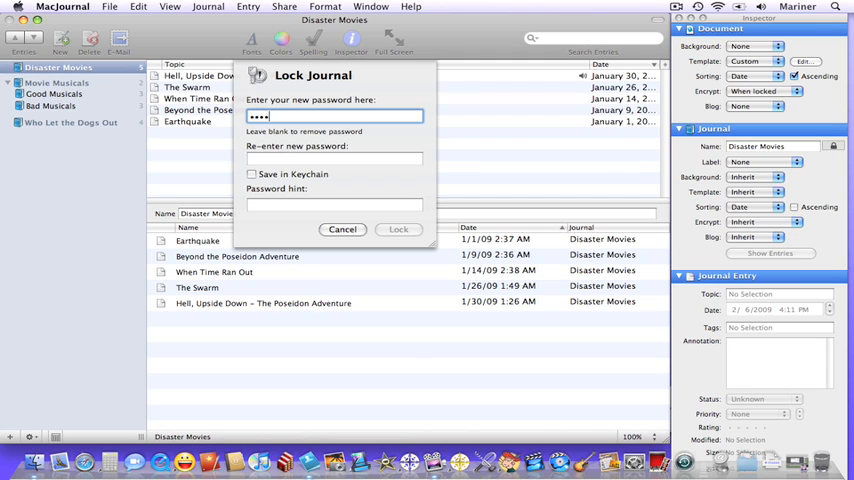
text(••)
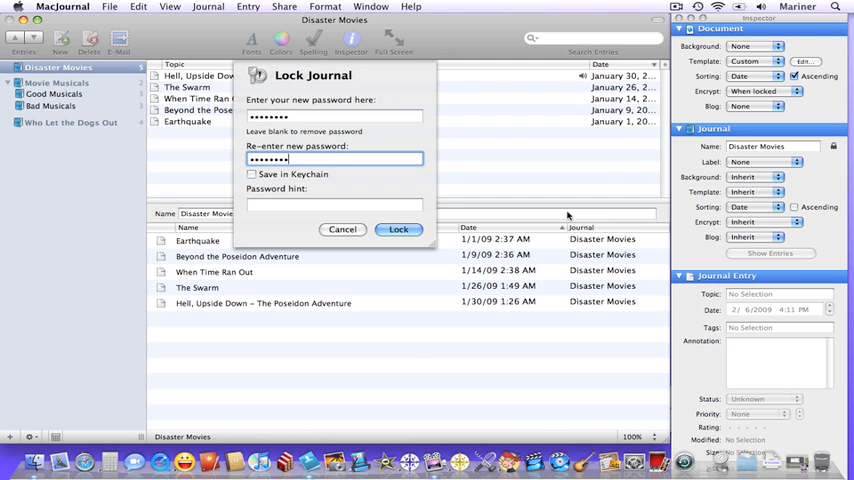
click(333, 204)
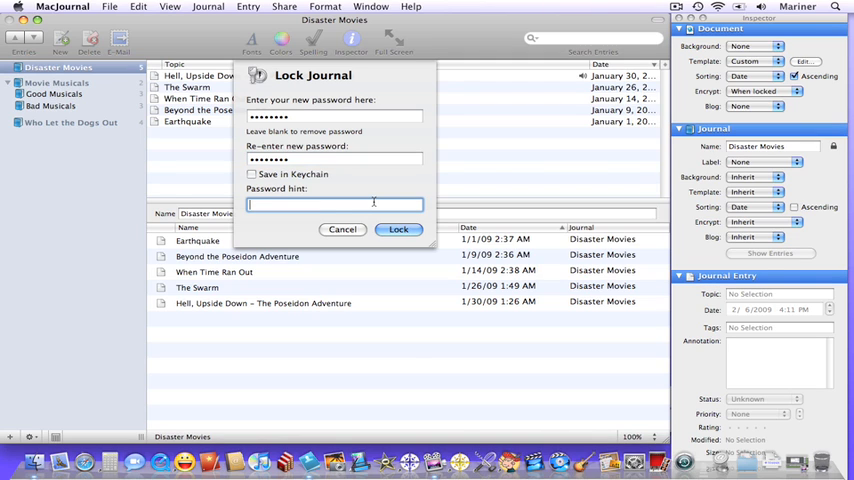
text(old house number)
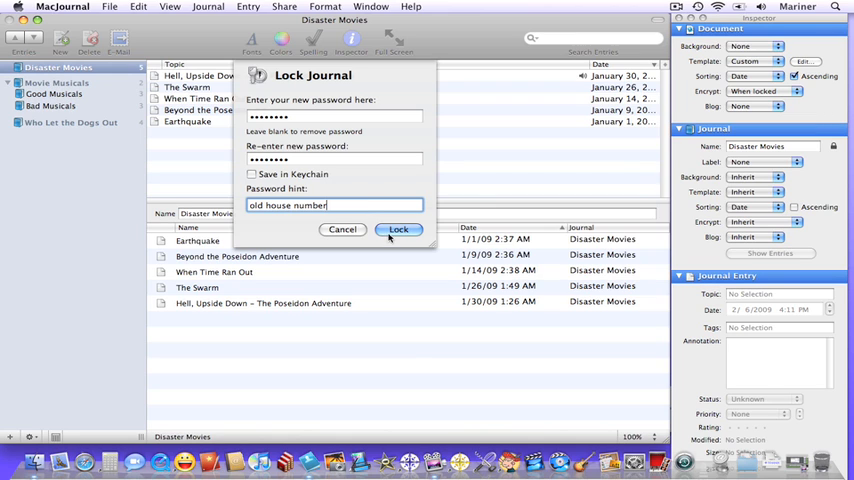
click(398, 229)
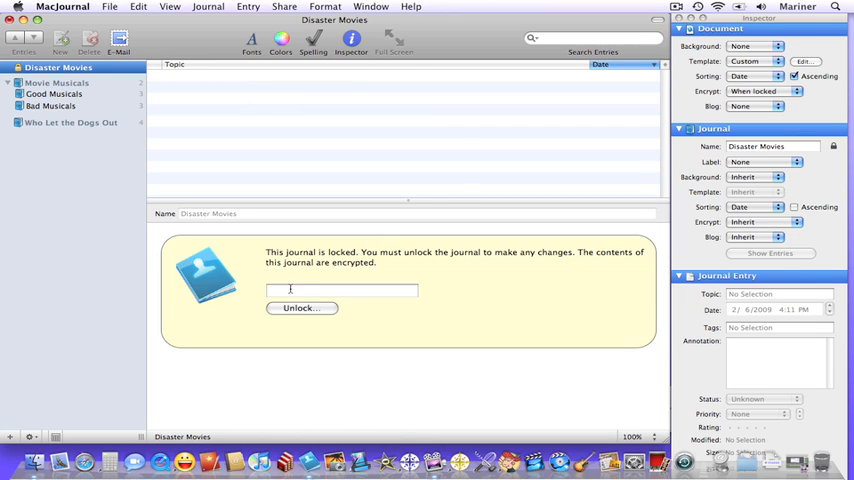
Enter the journal's password and unlock Disaster Movies.
text(•)
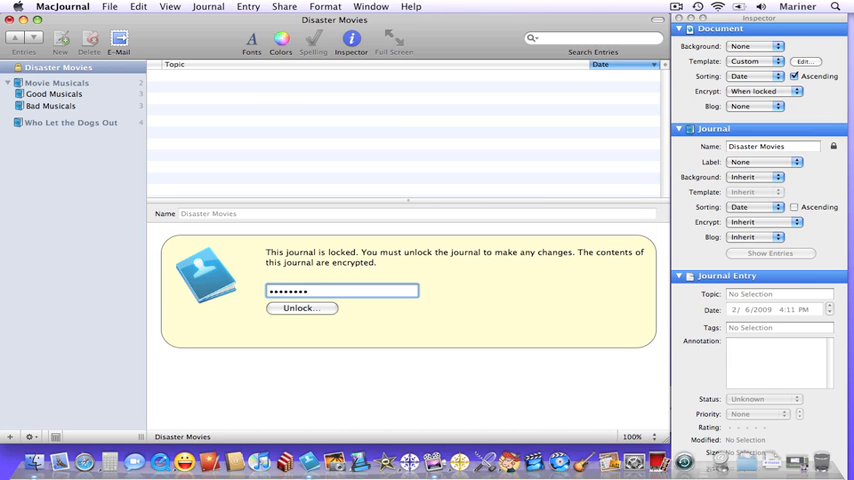
click(301, 307)
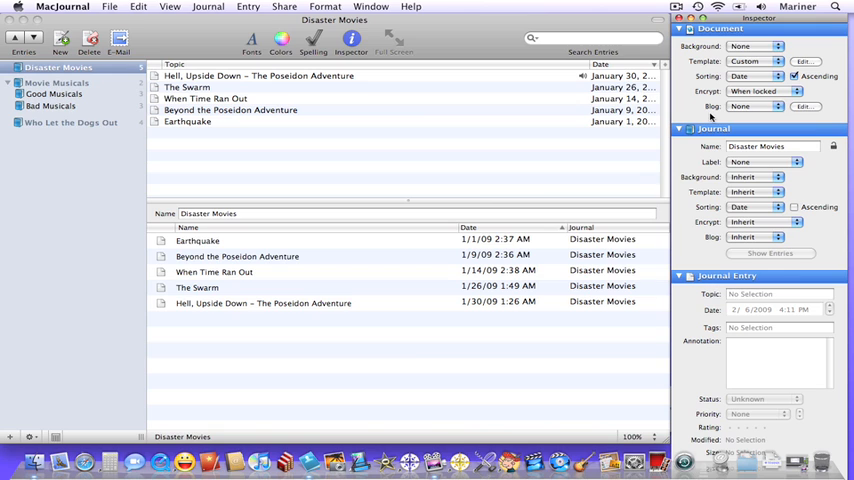
click(765, 106)
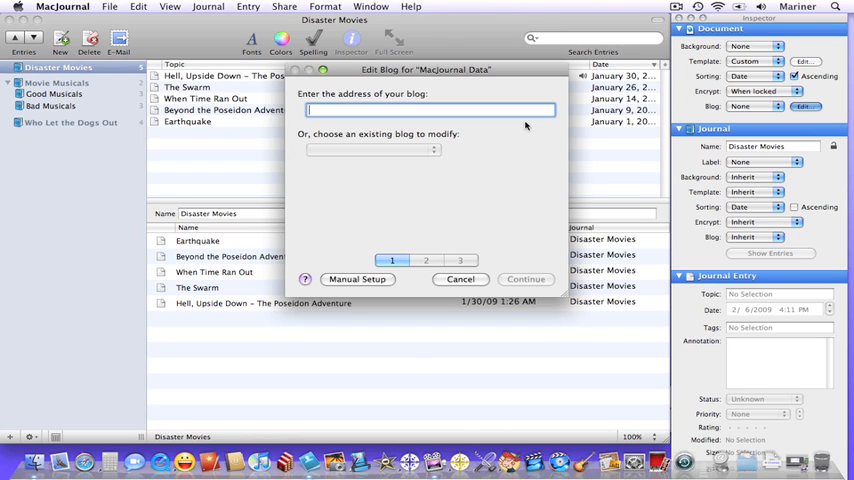
text(http://marinerdude)
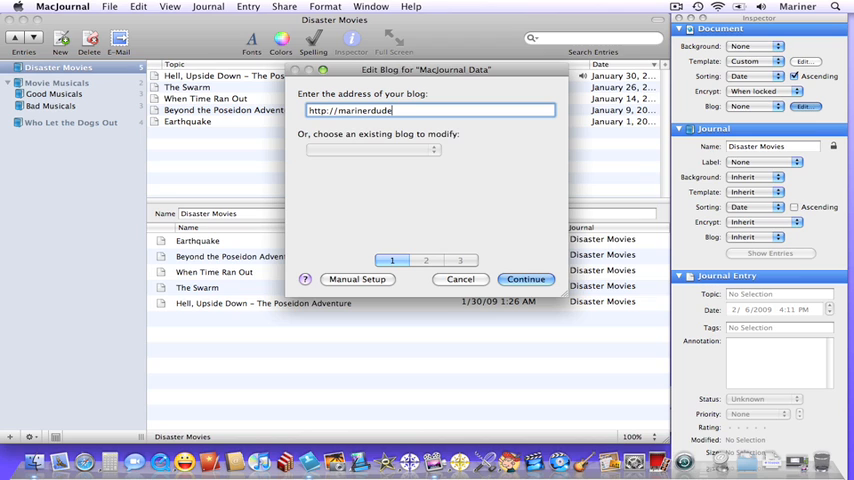
text(.blogspot.com)
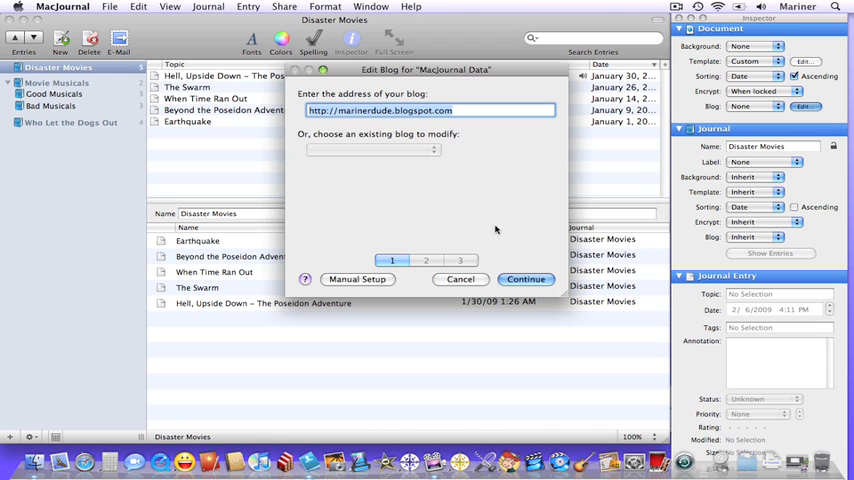
click(525, 279)
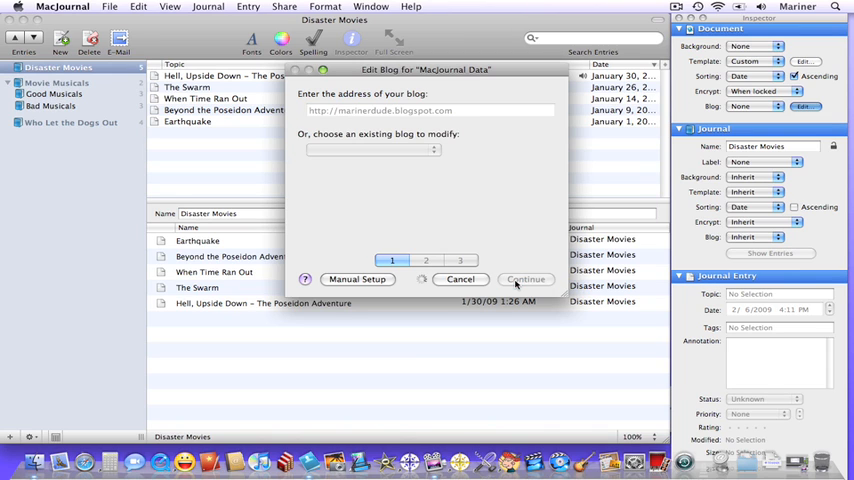
click(526, 279)
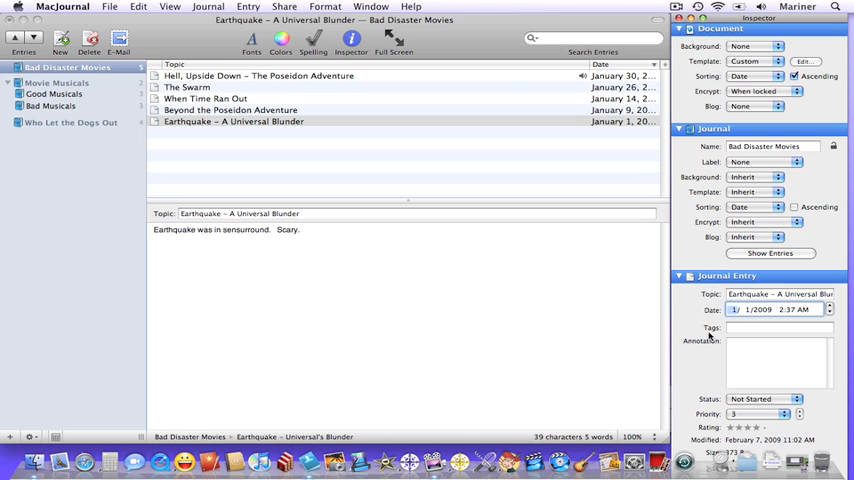
Add the tags 'Los Angeles' and 'Ava Gardner' to the Earthquake entry.
click(780, 328)
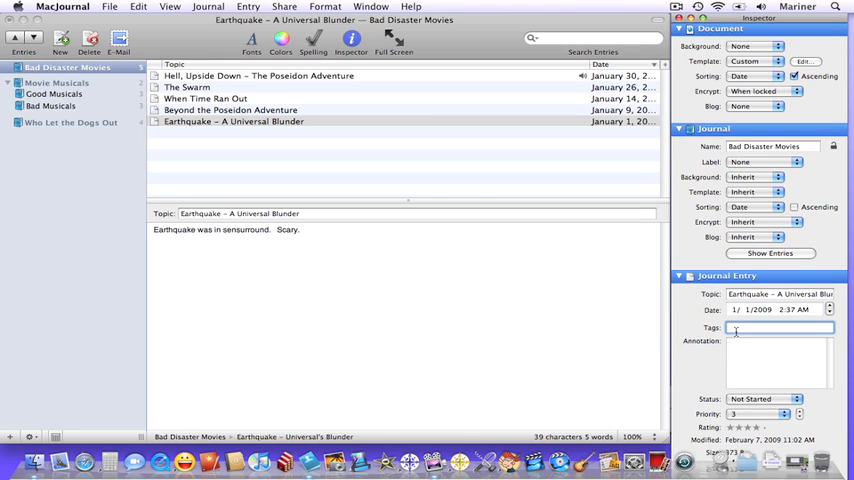
text(Los)
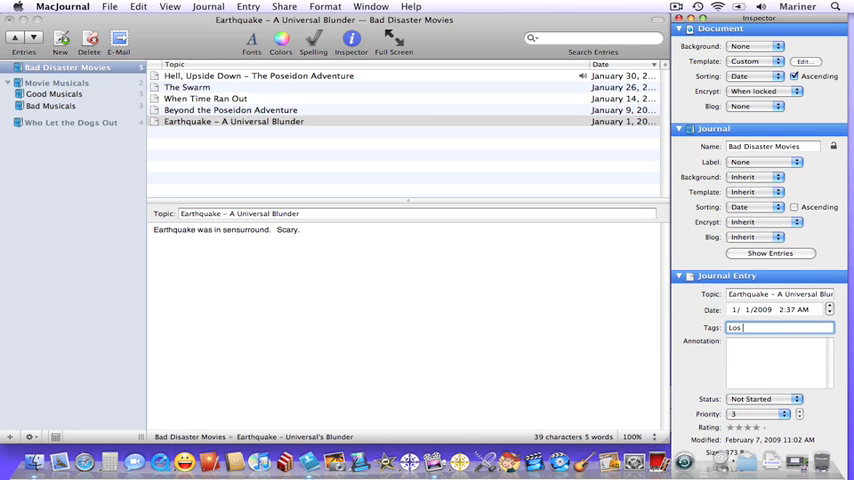
text(Angeles)
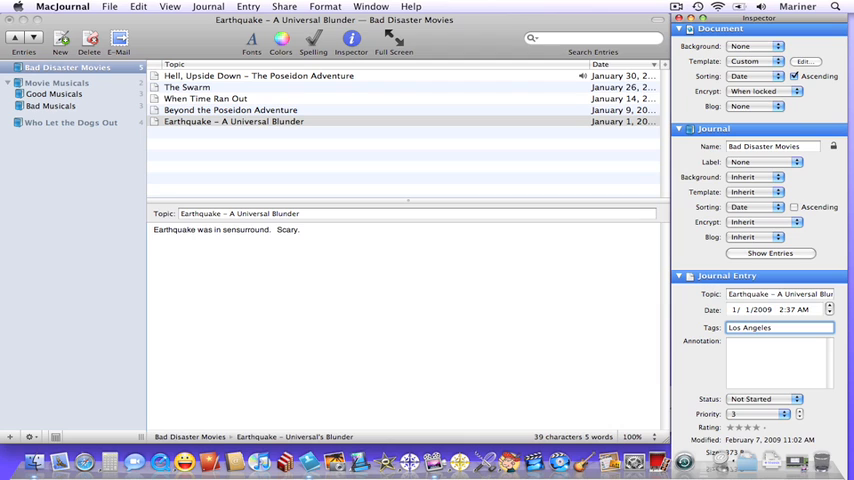
text(A)
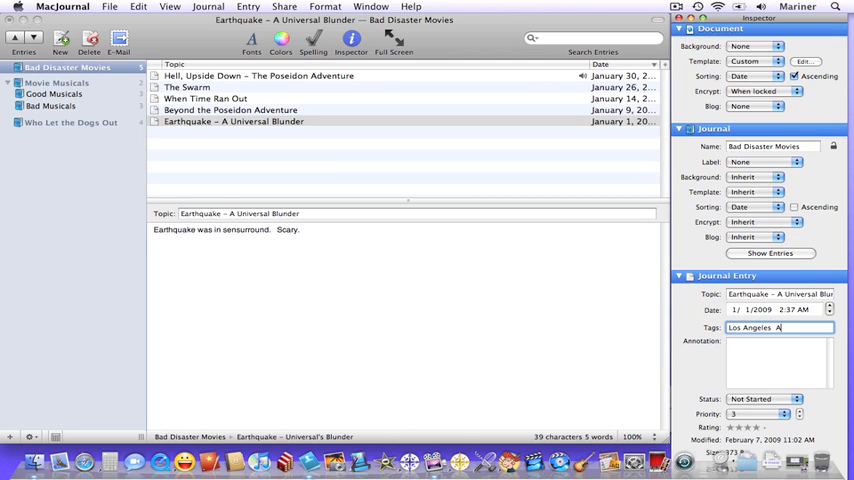
text(Ava Gardner)
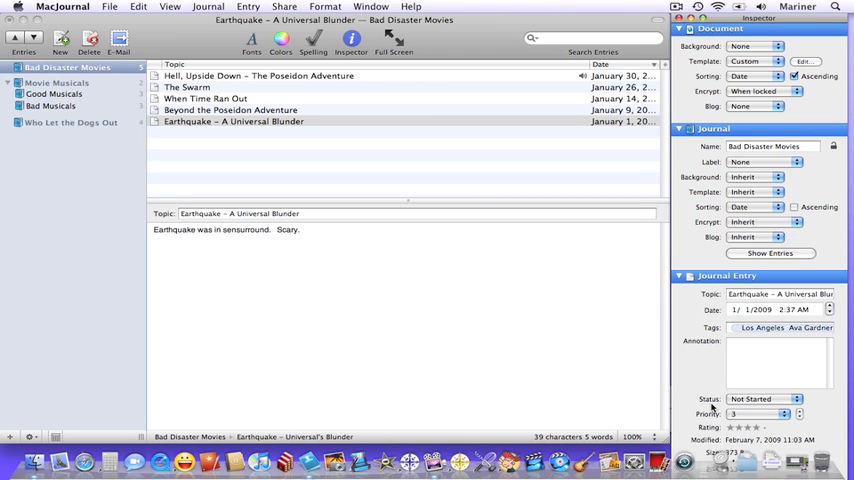
Mark the Earthquake entry's status Underway and its priority 2.
click(765, 399)
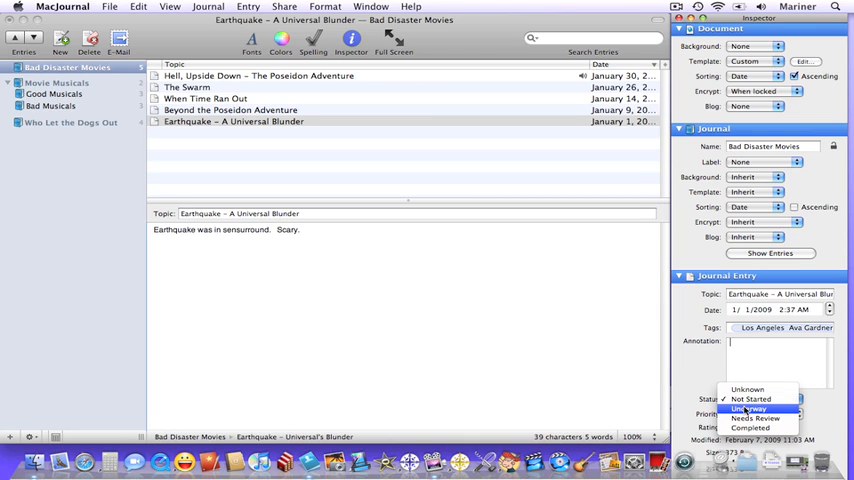
click(749, 408)
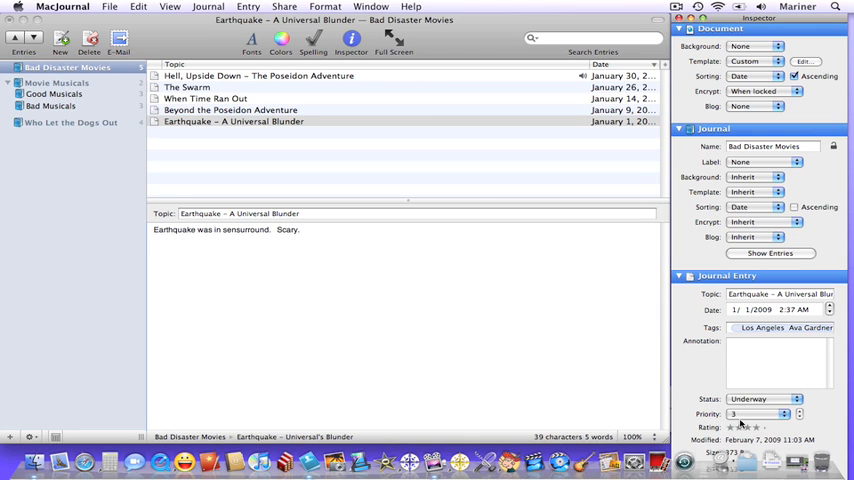
click(765, 413)
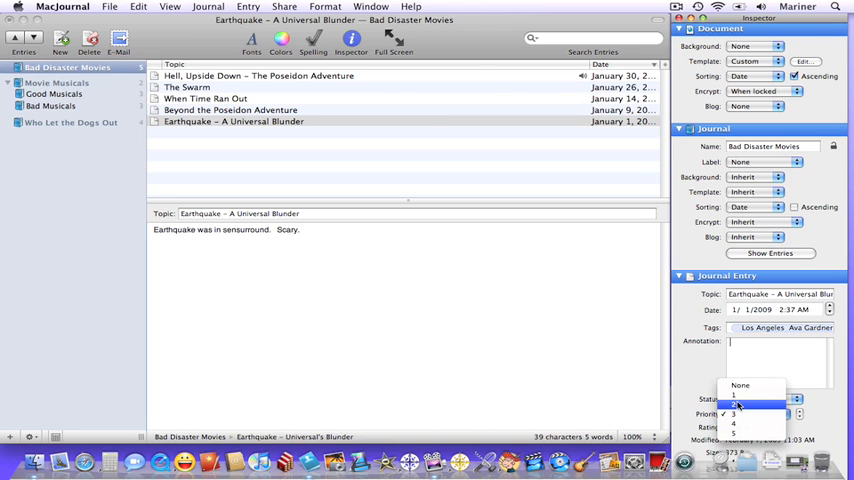
click(748, 399)
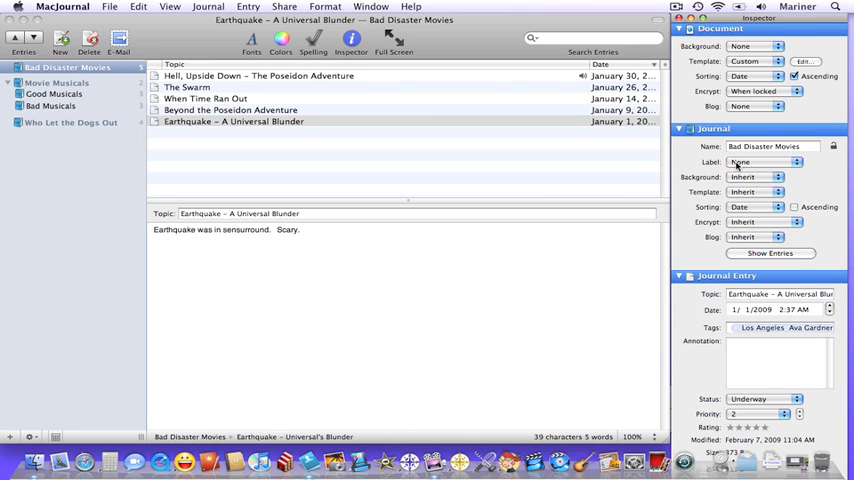
Choose Salmon from the journal's Label pop-up.
click(765, 161)
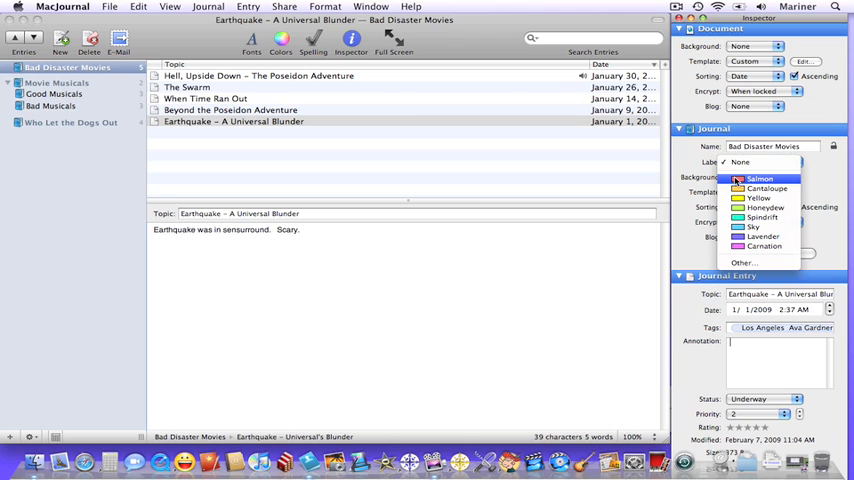
click(760, 179)
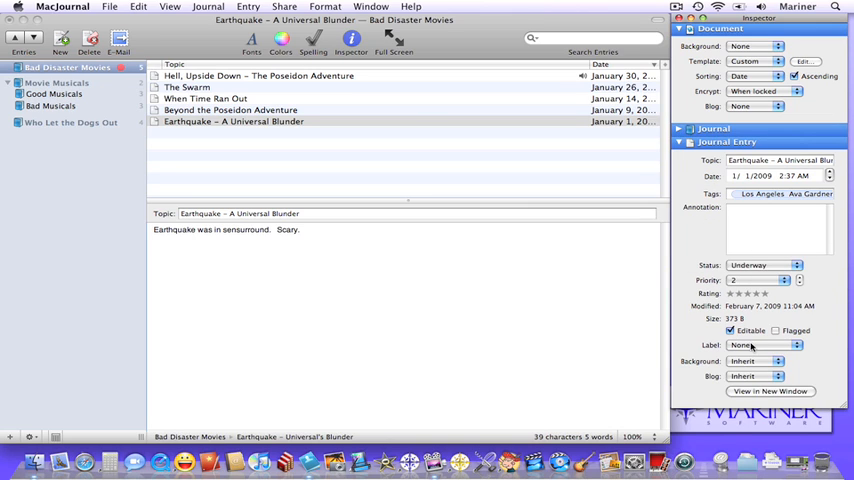
Choose Honeydew from the Earthquake entry's Label pop-up.
click(765, 345)
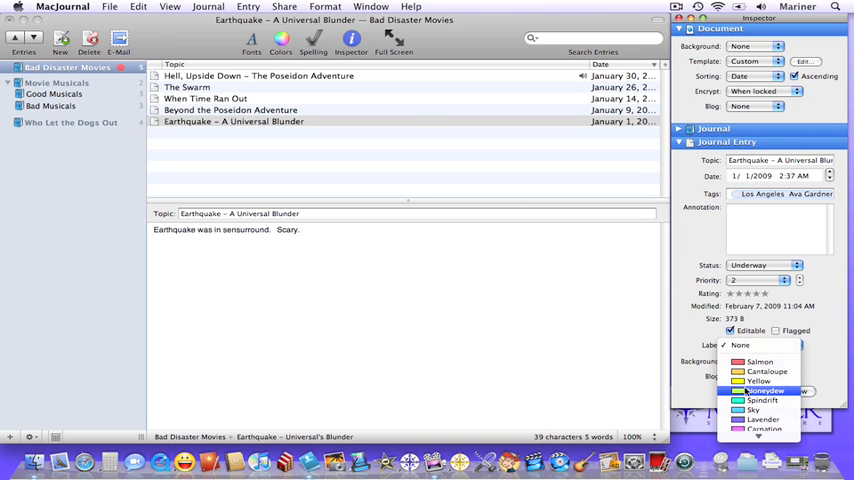
click(766, 390)
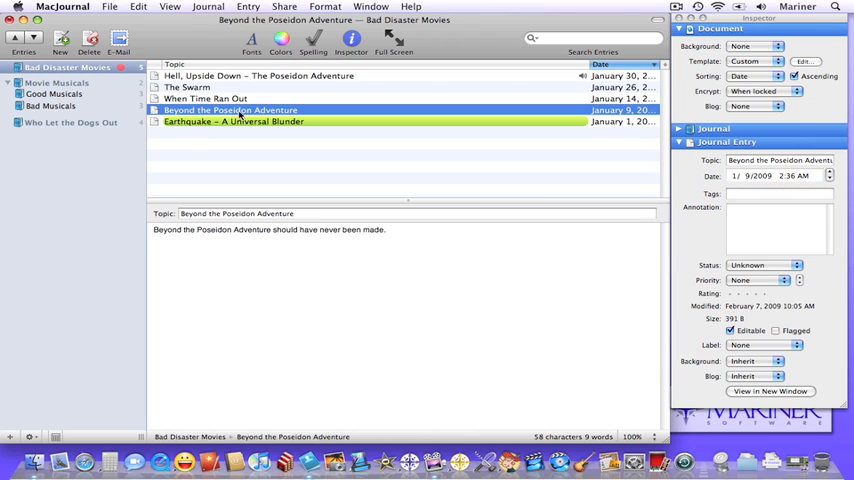
mouse_move(240, 127)
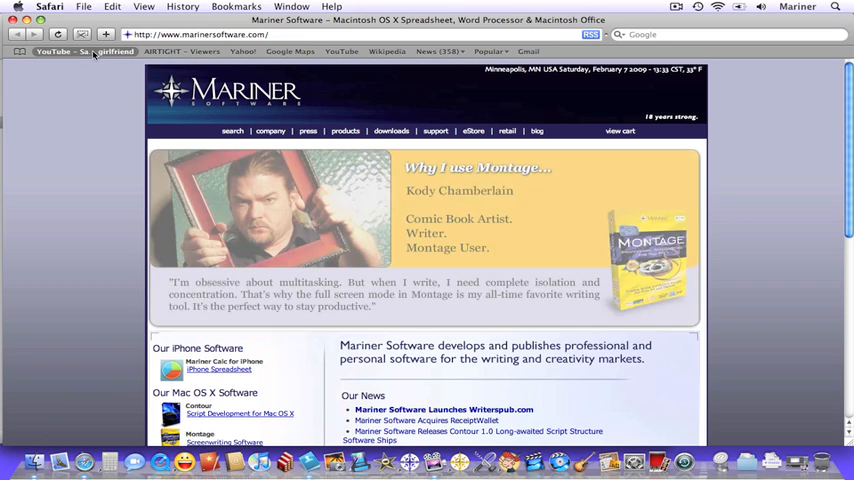
Open the bookmarked YouTube video page in Safari.
click(85, 51)
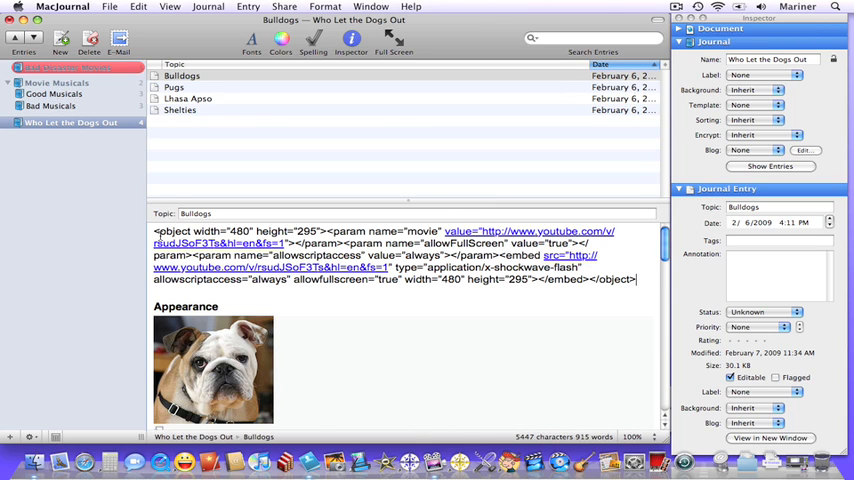
Link Who Let the Dogs Out to the marinerdude Blogger blog via Edit Blog Server.
click(208, 7)
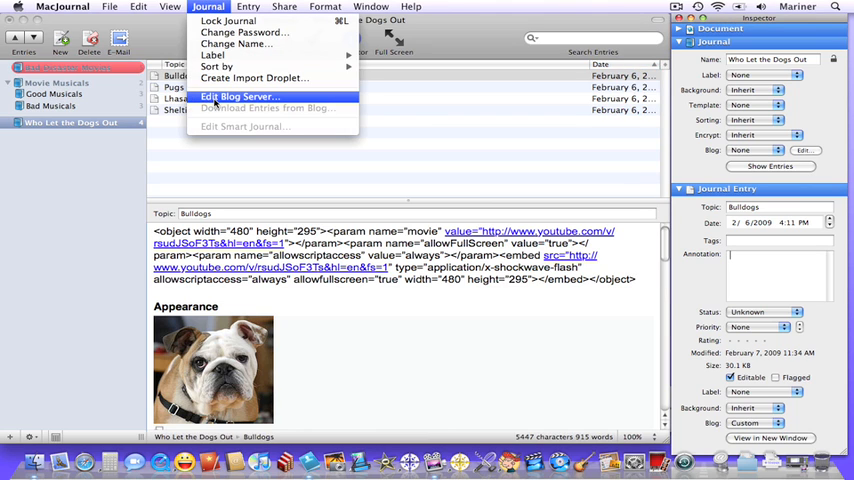
click(238, 96)
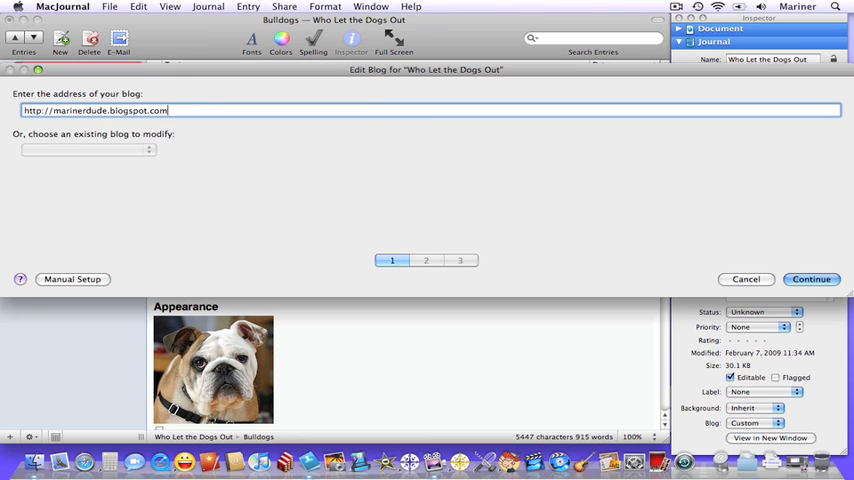
click(811, 279)
text(marin)
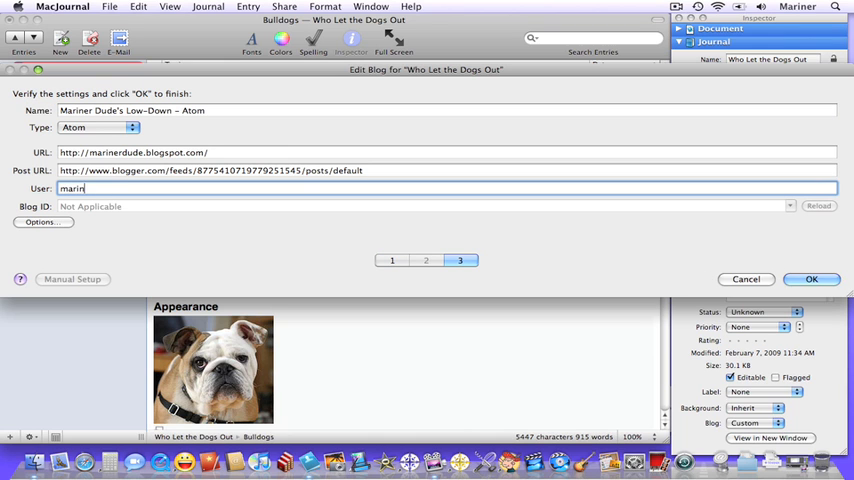
click(43, 222)
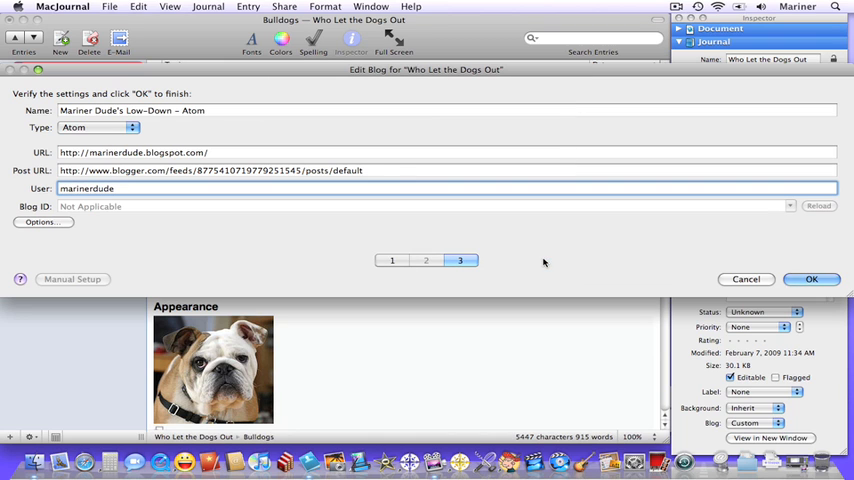
click(811, 279)
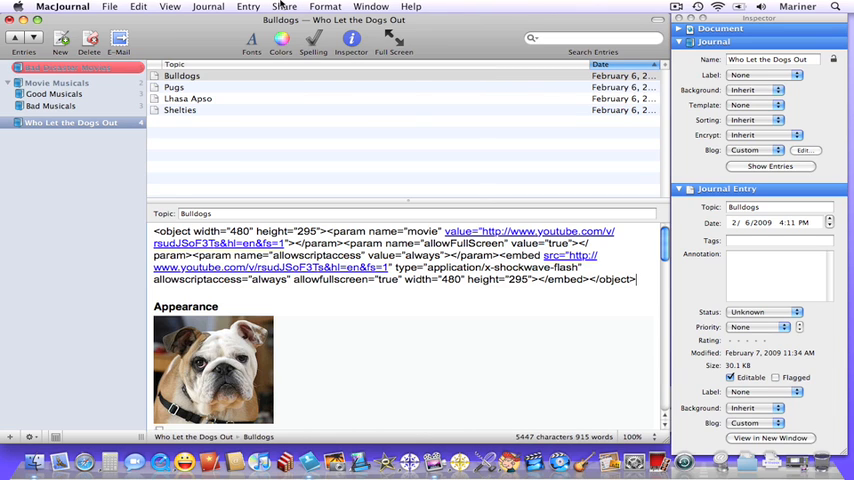
Post the Bulldogs entry to Mariner Dude's Low-Down, entering the account password.
click(285, 7)
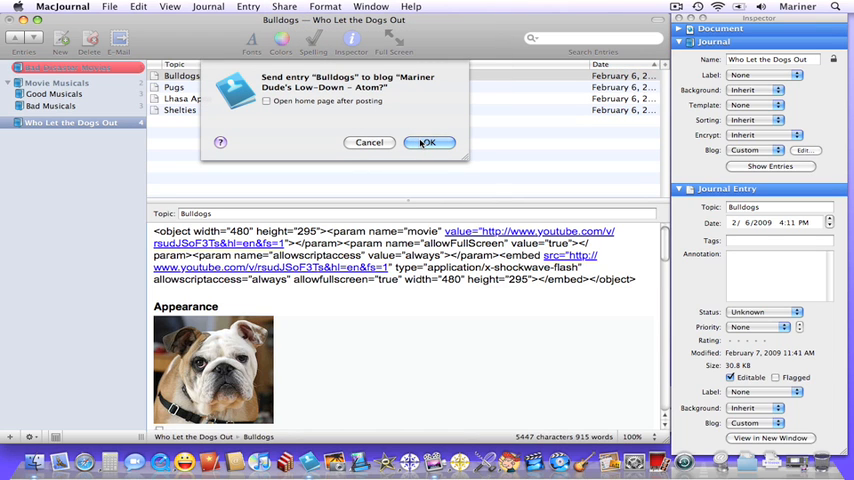
click(428, 142)
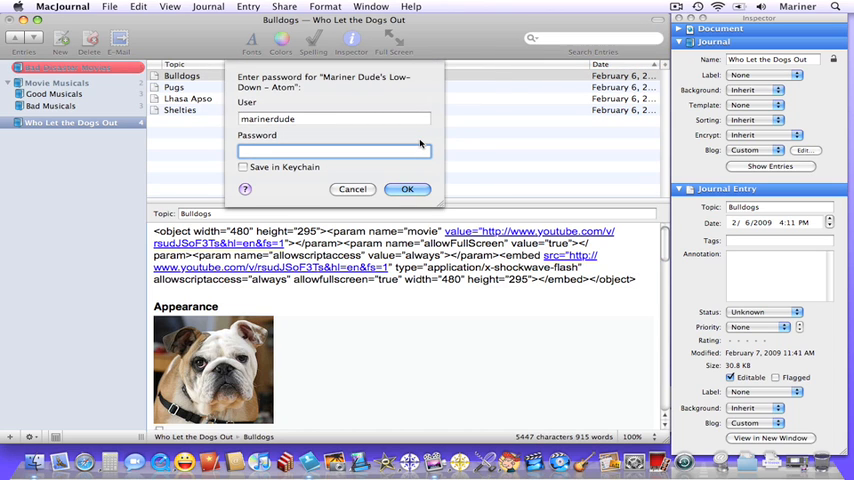
text(••)
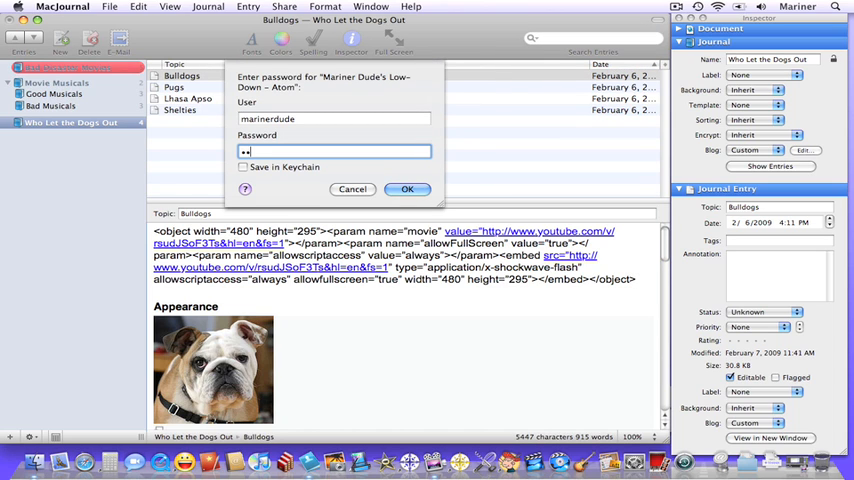
text(•••••)
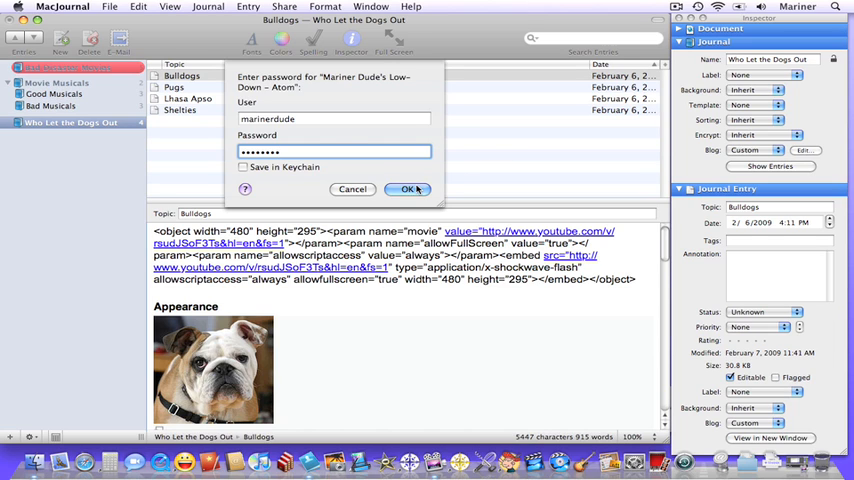
click(408, 189)
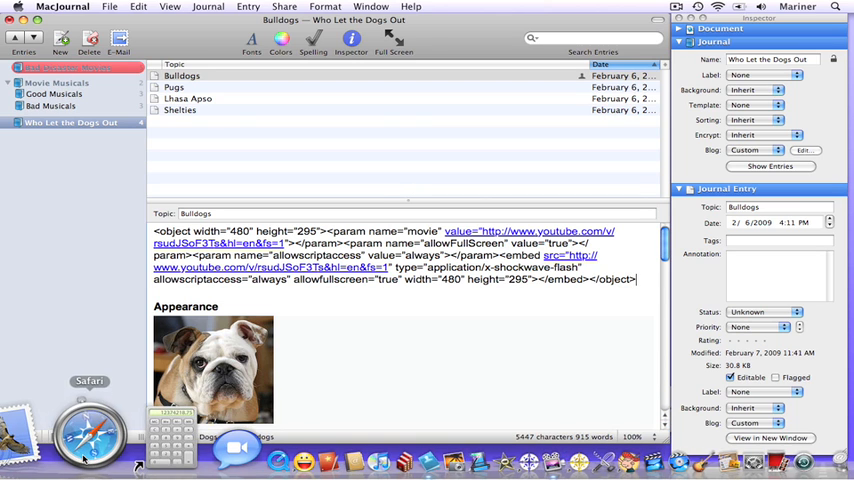
Check the live Bulldogs post in Safari, play its video, then return to MacJournal.
click(90, 432)
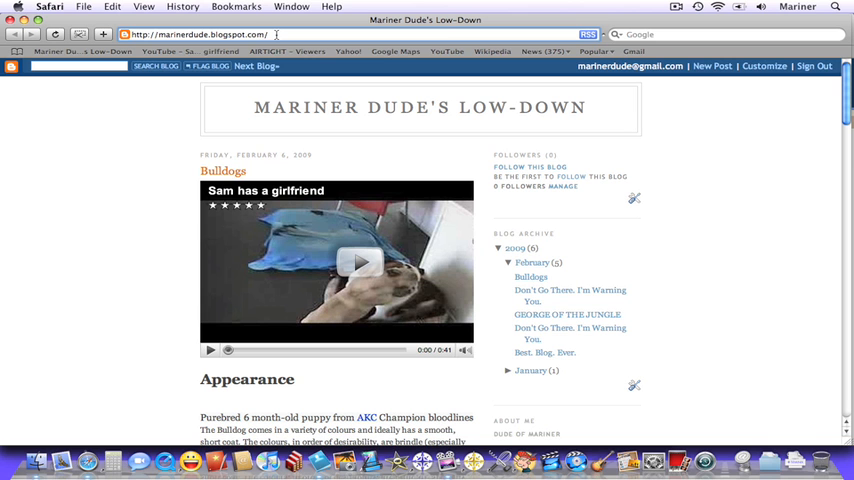
click(359, 263)
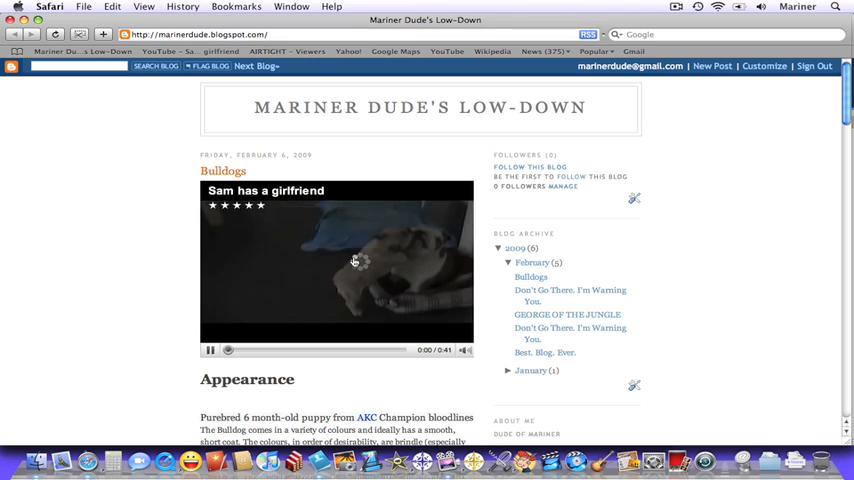
click(210, 350)
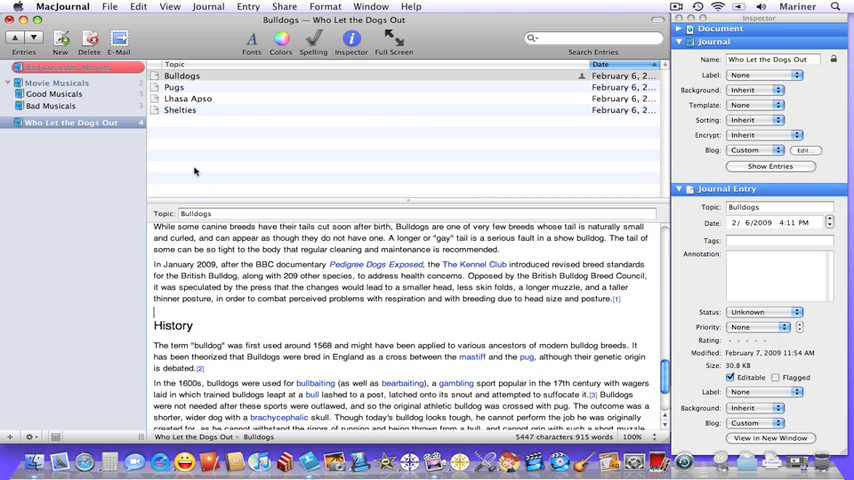
Insert the bulldog puppy photo from the iPhoto list in the Media window.
click(371, 7)
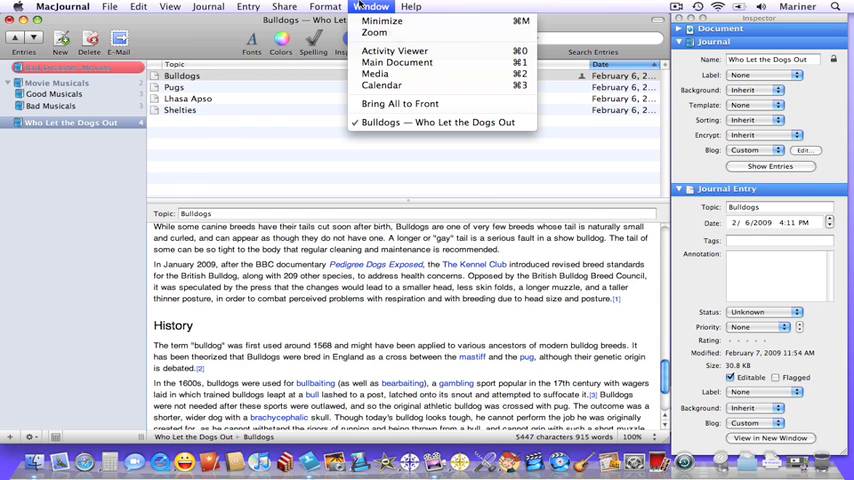
mouse_move(375, 73)
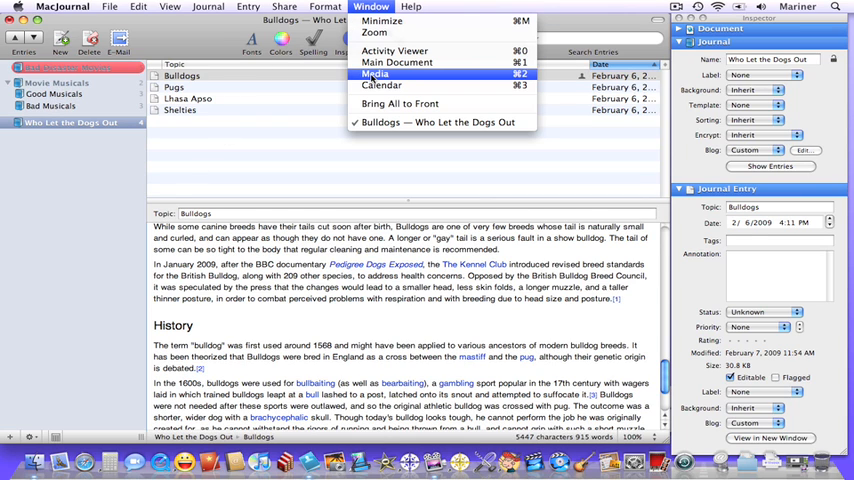
click(375, 74)
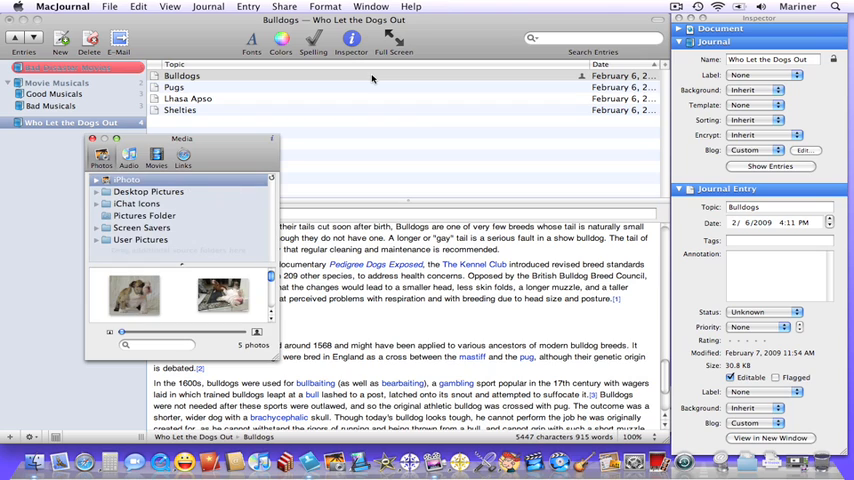
mouse_move(234, 151)
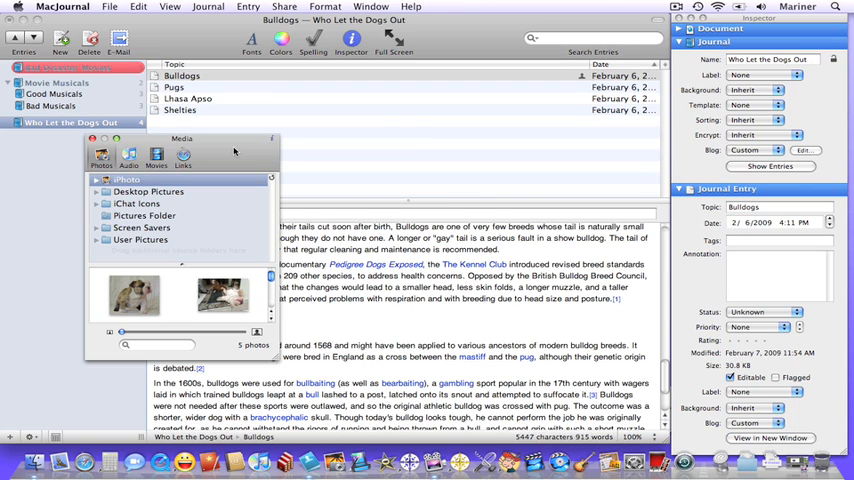
mouse_move(149, 301)
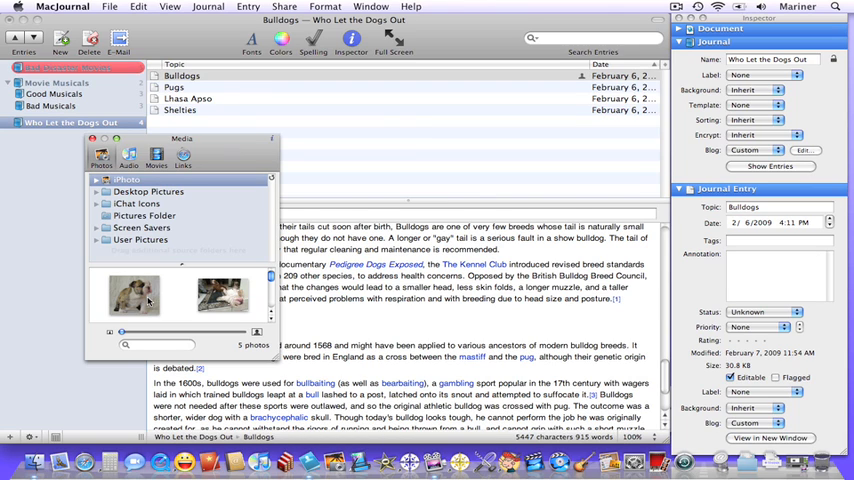
click(134, 294)
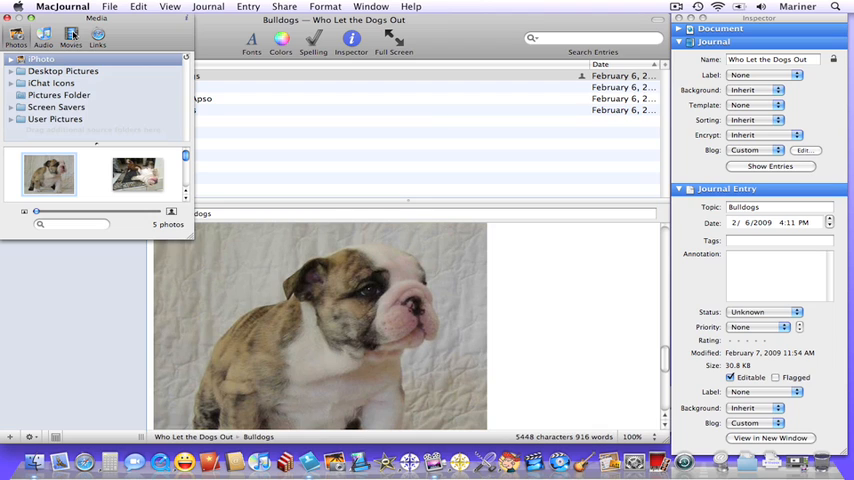
Drag the first movie from Movies into the entry above the photo, choosing Copy.
click(70, 40)
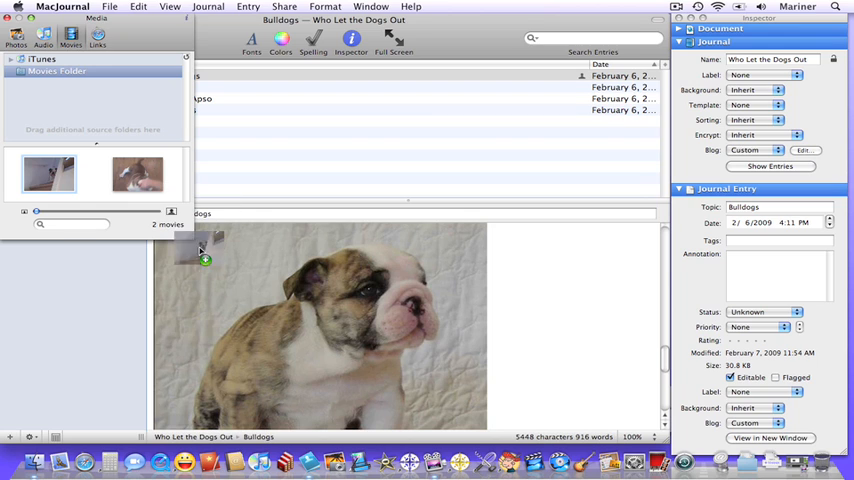
drag(48, 173, 205, 260)
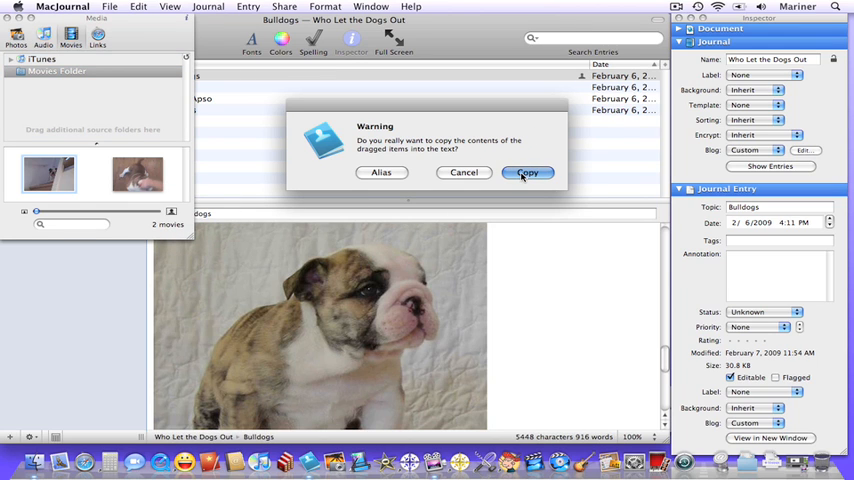
click(527, 172)
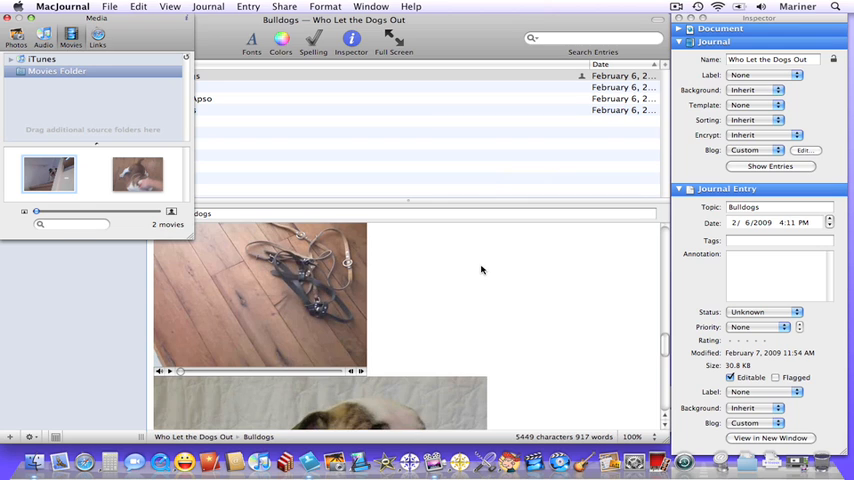